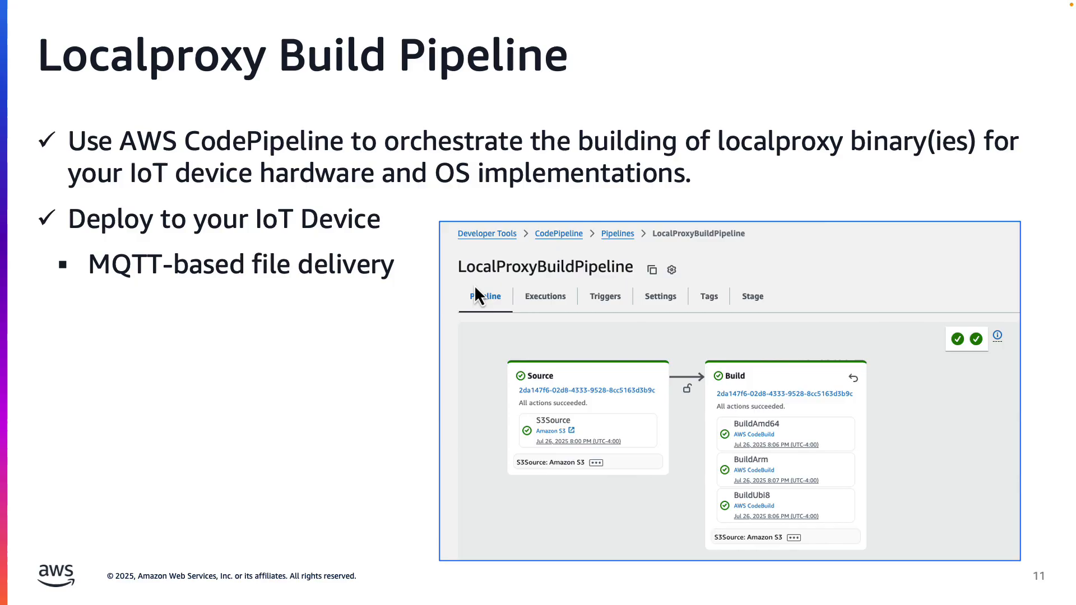
# Advance the deck past Localproxy Build Pipeline to slide 13, Single Page Application
pyautogui.press('Right')
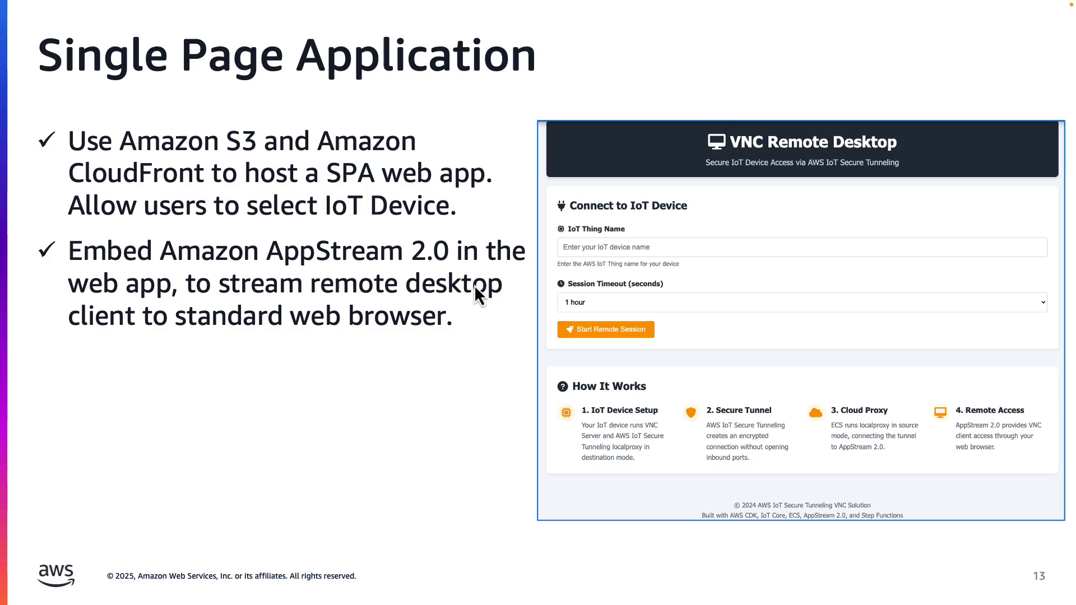
pyautogui.press('Right')
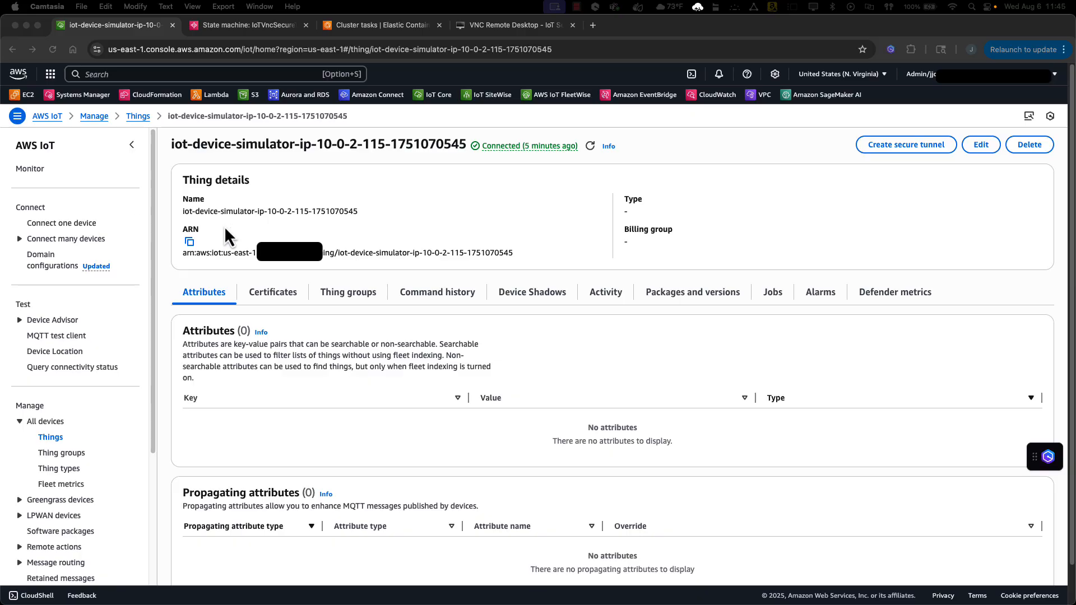
pyautogui.moveTo(177, 154)
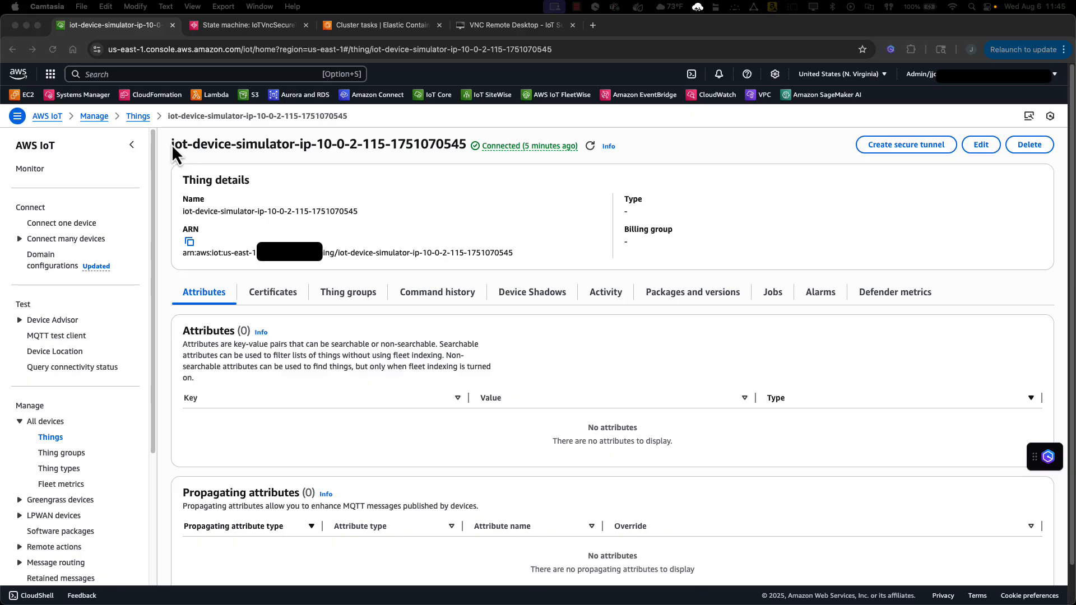
pyautogui.moveTo(196, 163)
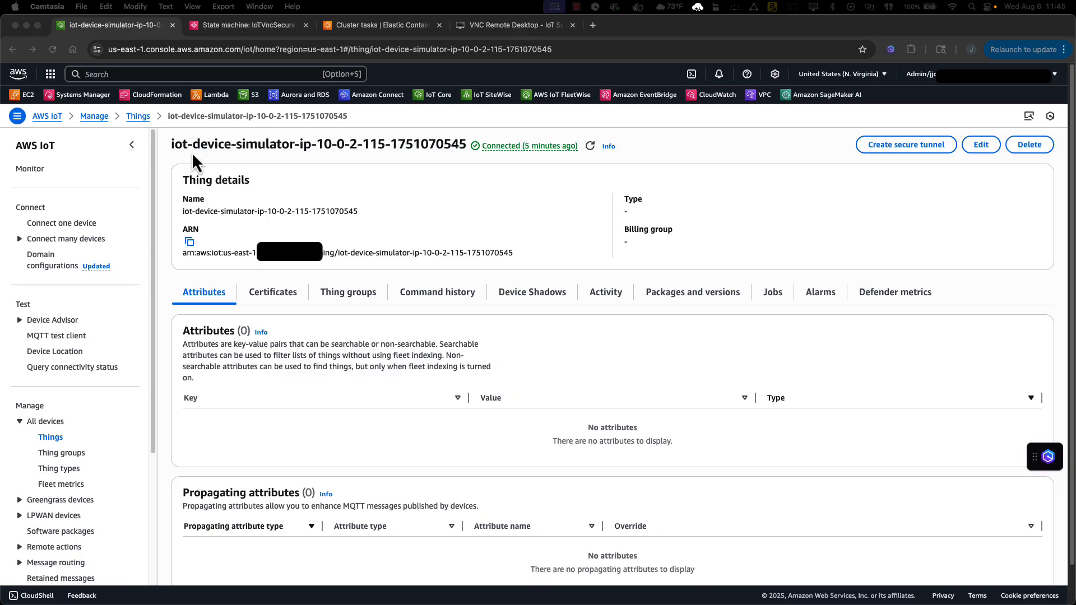
pyautogui.moveTo(549, 171)
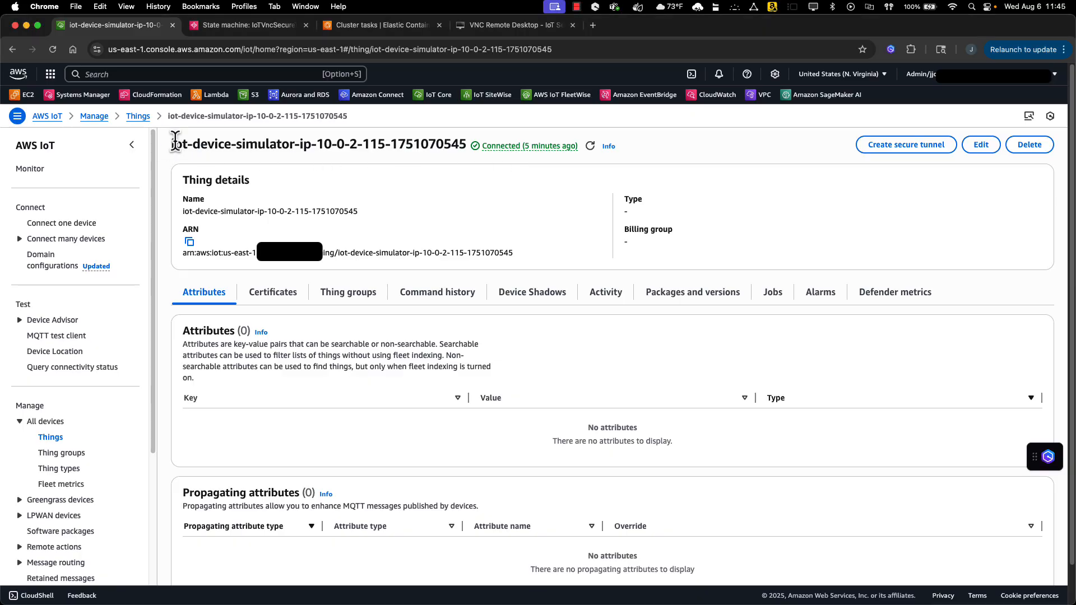
# Select and copy the simulator device's full thing name from the Thing details heading
pyautogui.moveTo(173, 145); pyautogui.dragTo(379, 145)
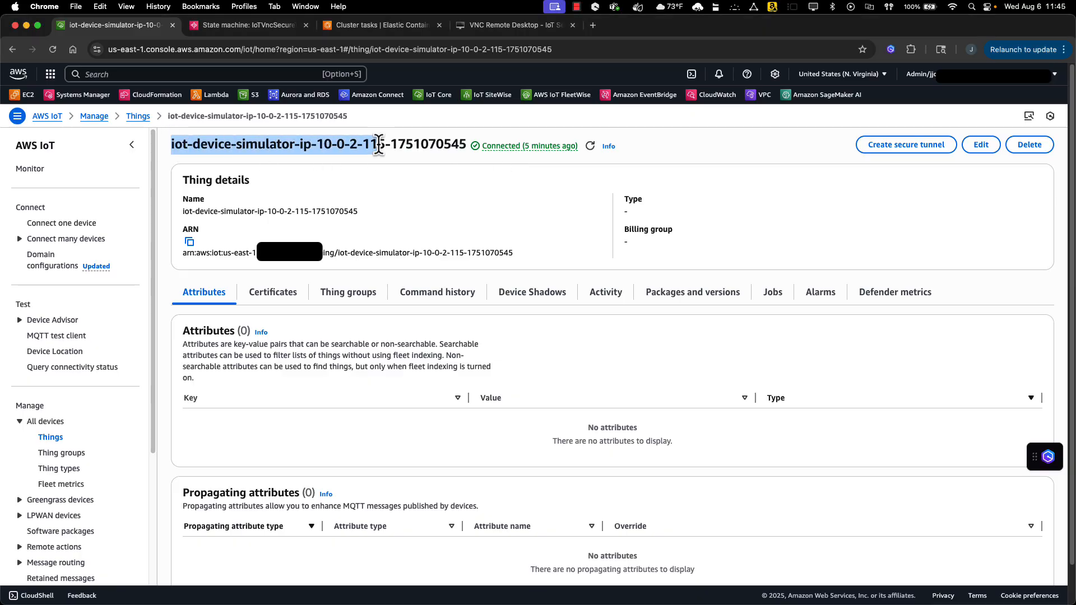
pyautogui.click(511, 25)
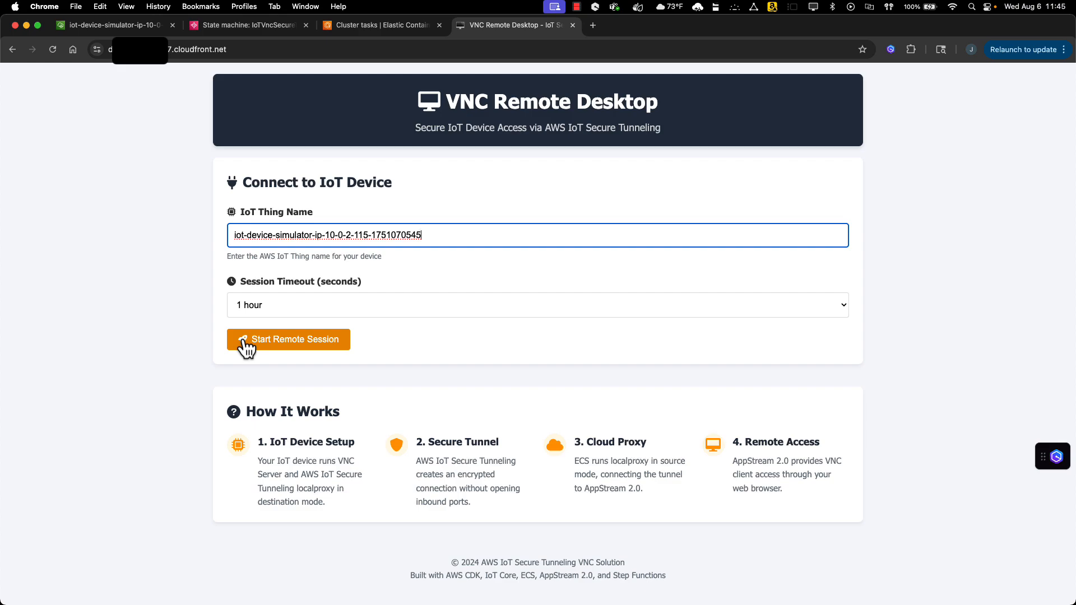
# Start a remote session for the device with the 1 hour timeout, creating its secure tunnel
pyautogui.click(288, 338)
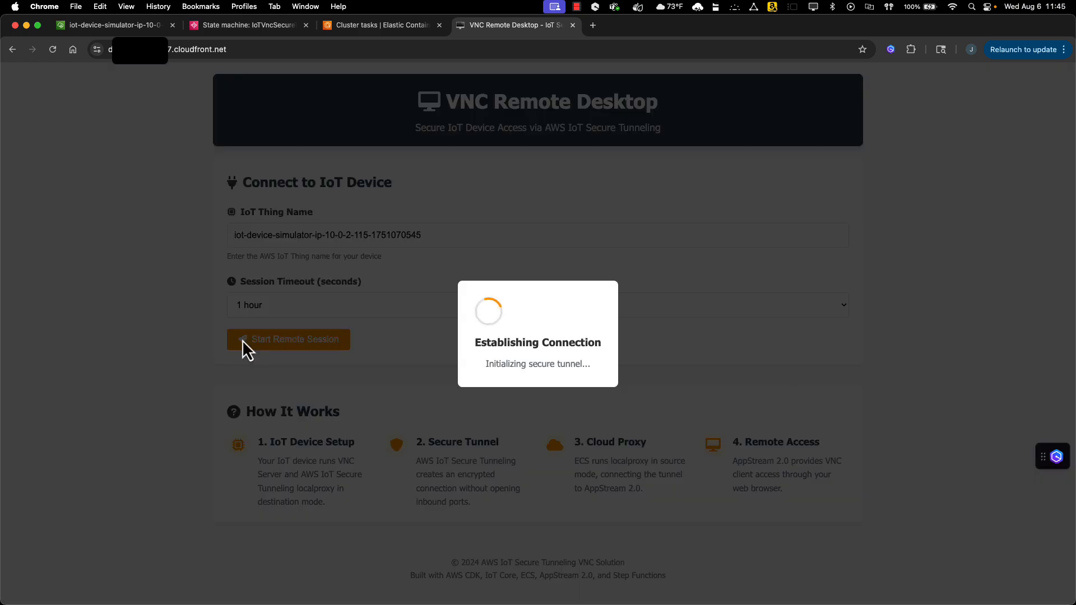
pyautogui.click(288, 338)
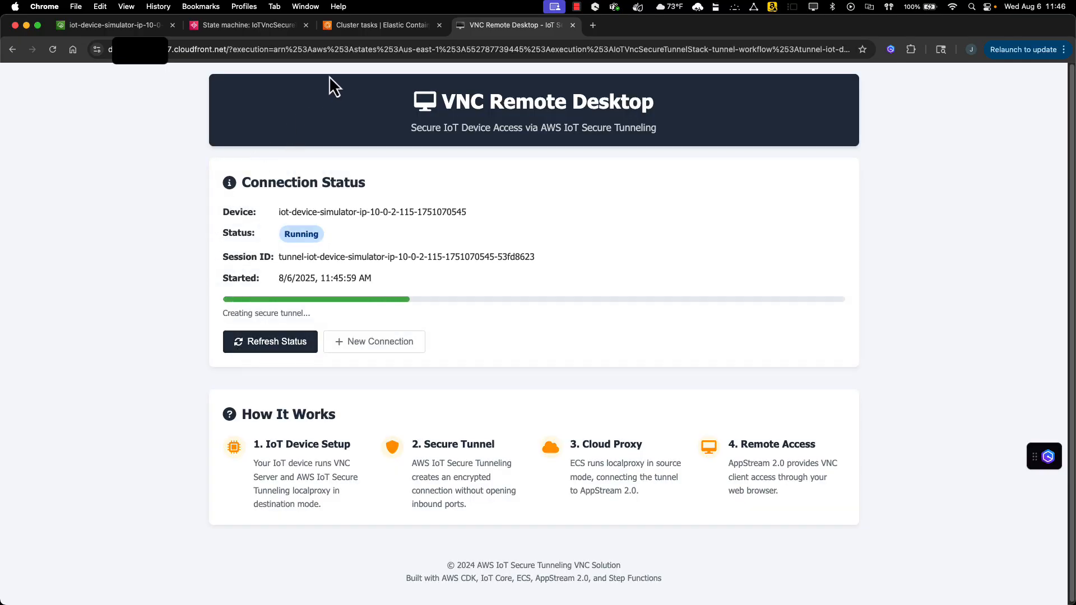
pyautogui.click(246, 26)
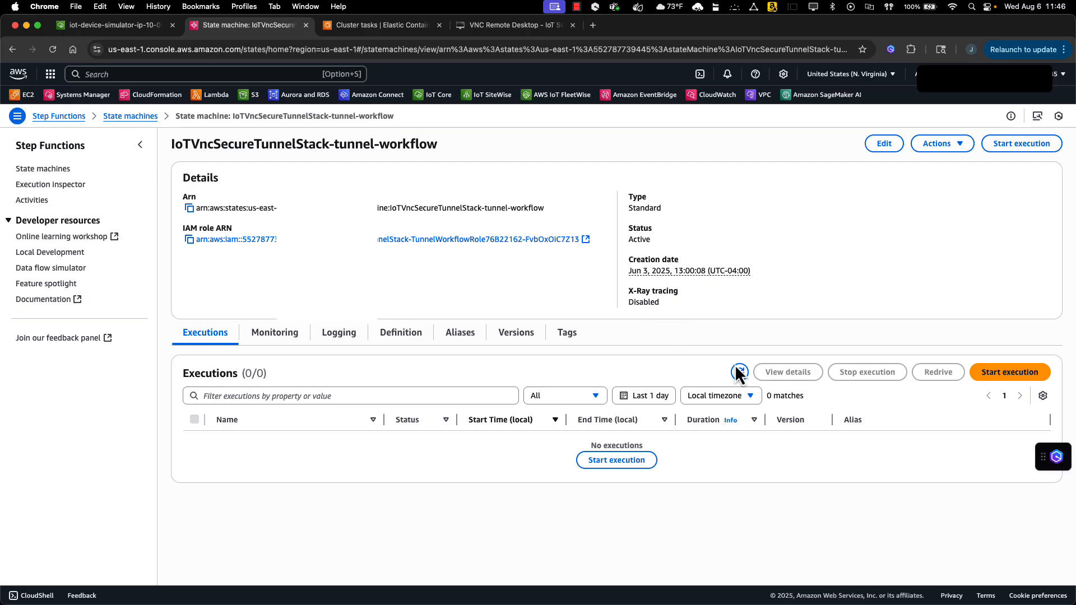
# Refresh the Step Functions executions and view the pending vnc-localproxy task in the ECS cluster
pyautogui.click(380, 25)
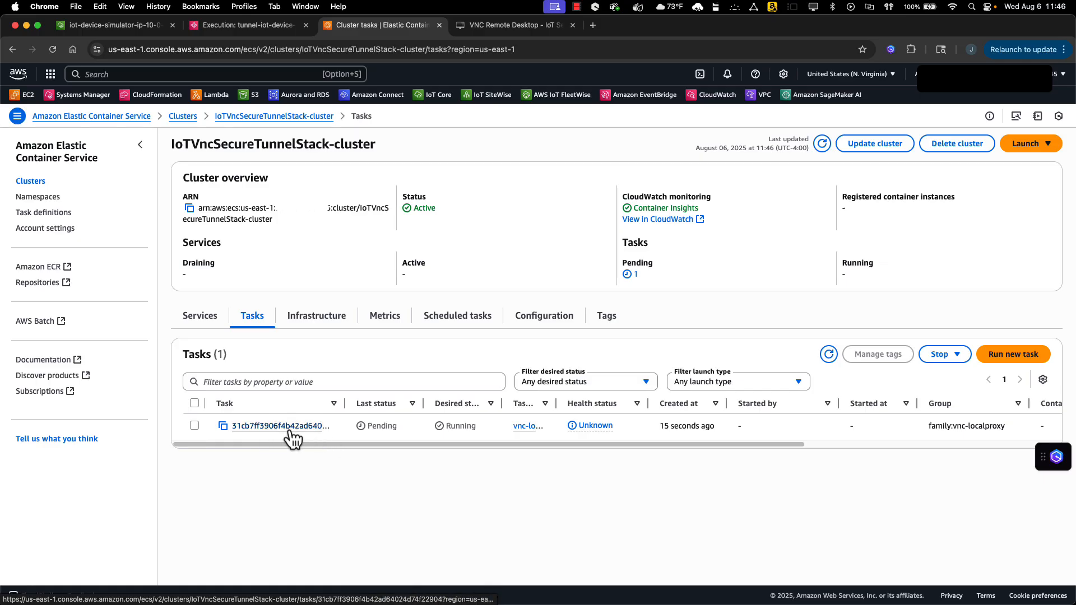
pyautogui.click(512, 26)
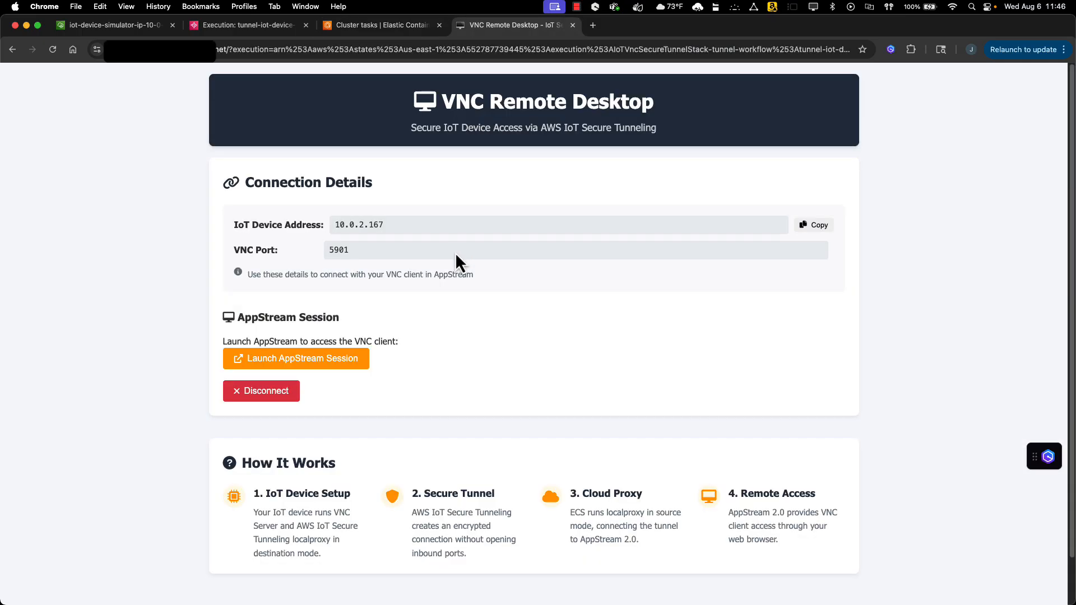
# Select VNC port 5901 and launch the embedded AppStream session showing the TigerVNC viewer
pyautogui.doubleClick(374, 226)
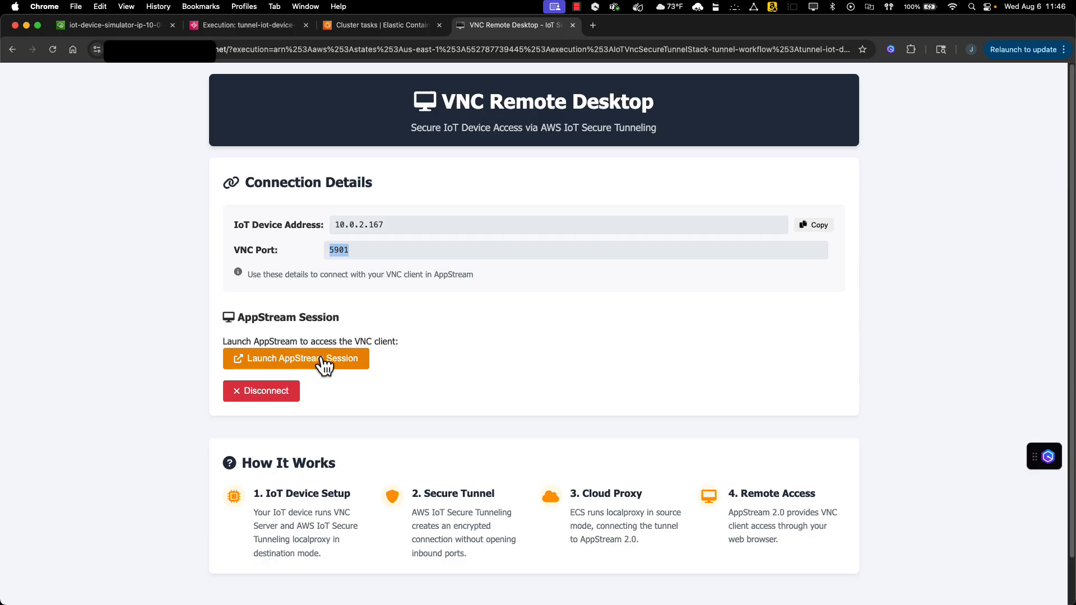
pyautogui.click(296, 359)
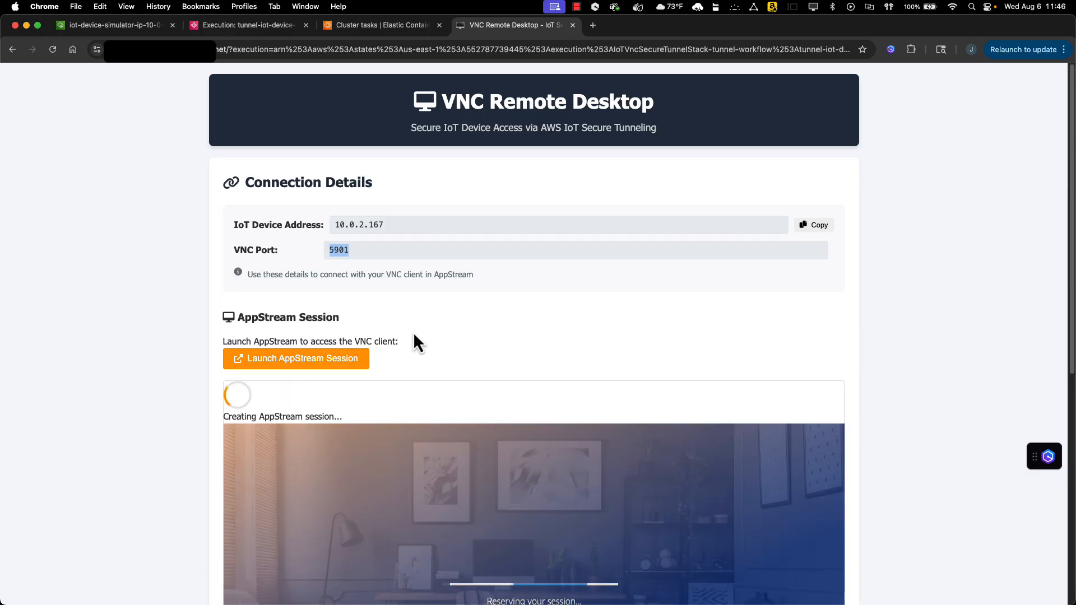
pyautogui.scroll(-3)
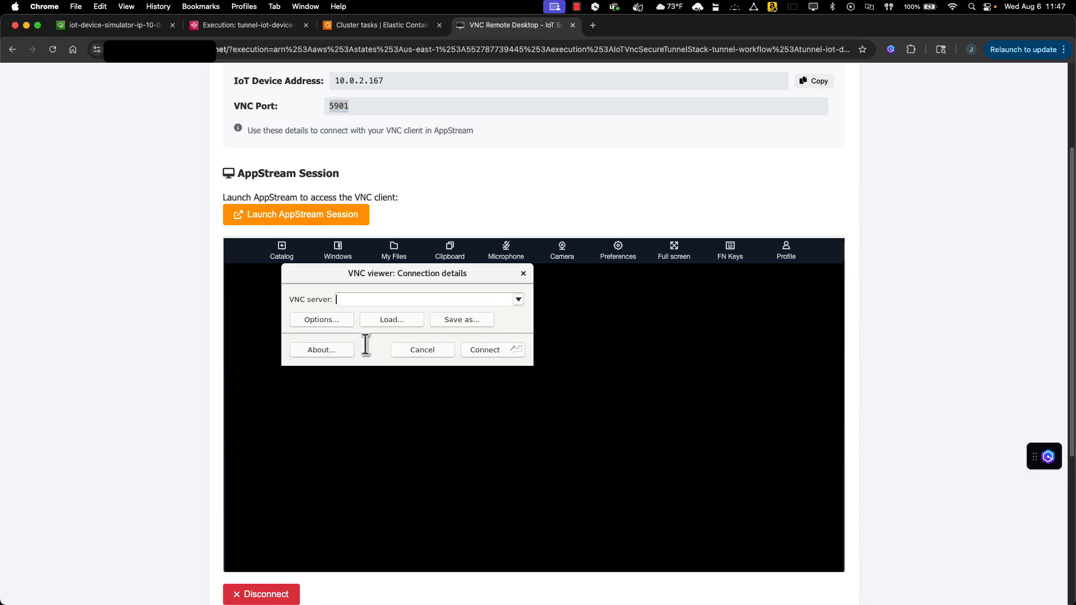
# Connect TigerVNC to 10.0.2.167:5901 and authenticate with the password to reach the Xfce desktop
pyautogui.write('10.0.2.1')
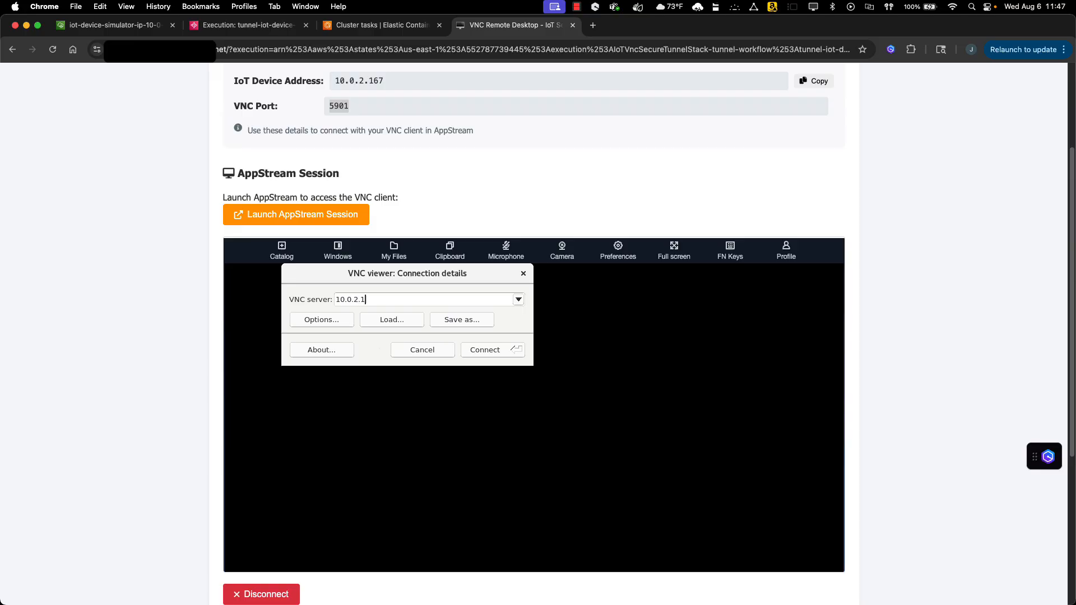
pyautogui.write('67')
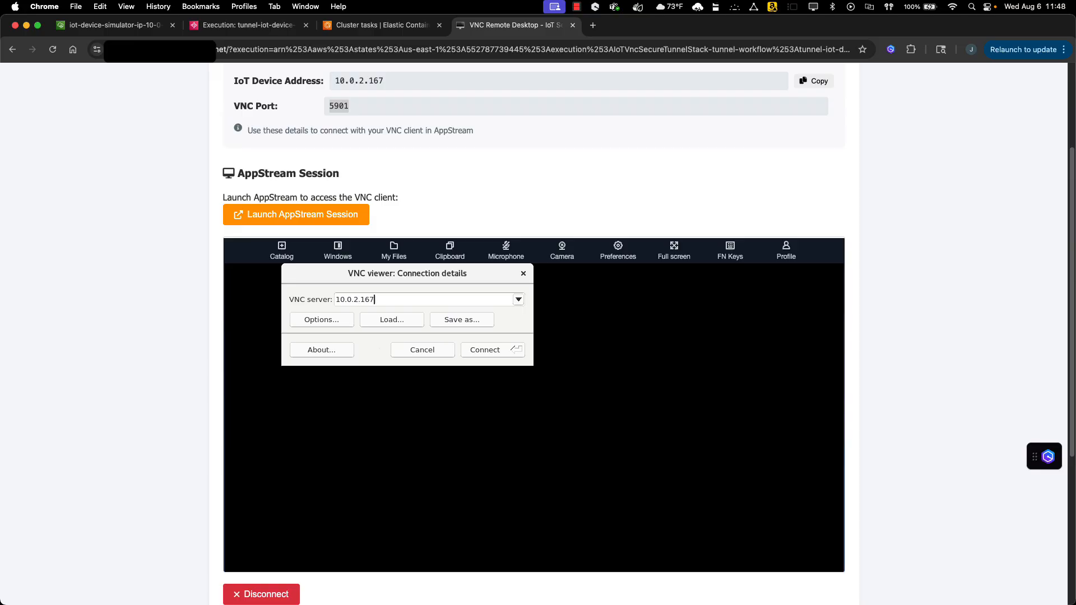
pyautogui.write(':5901')
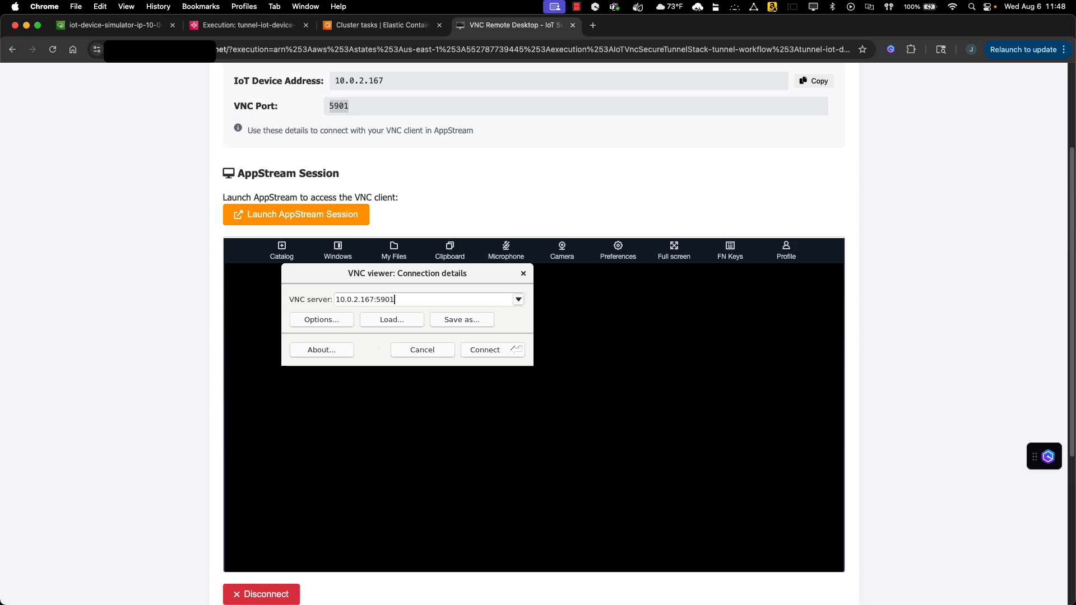
pyautogui.click(486, 349)
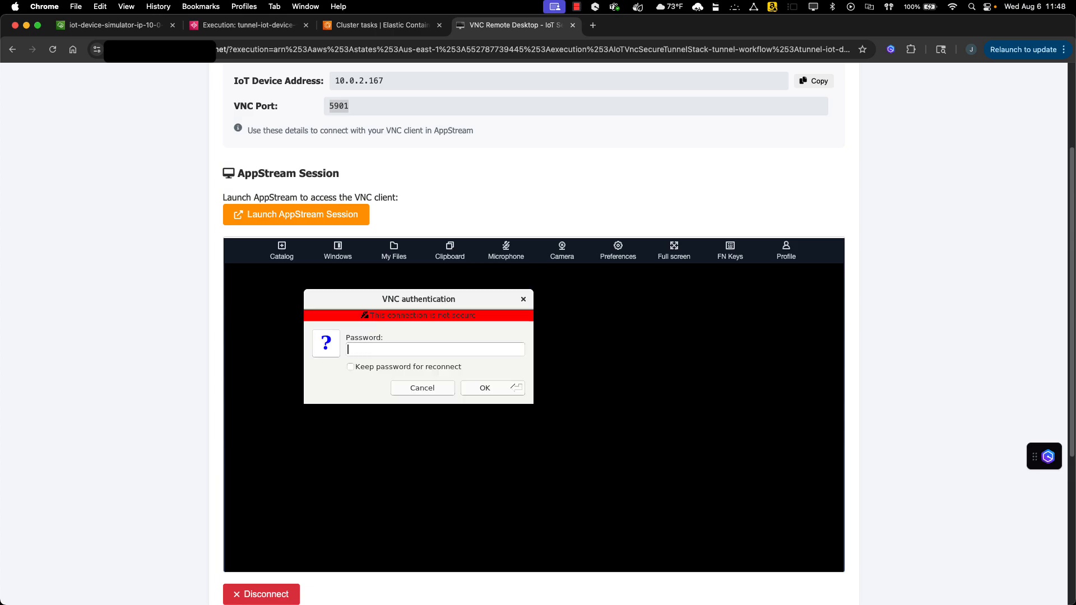
pyautogui.write('password')
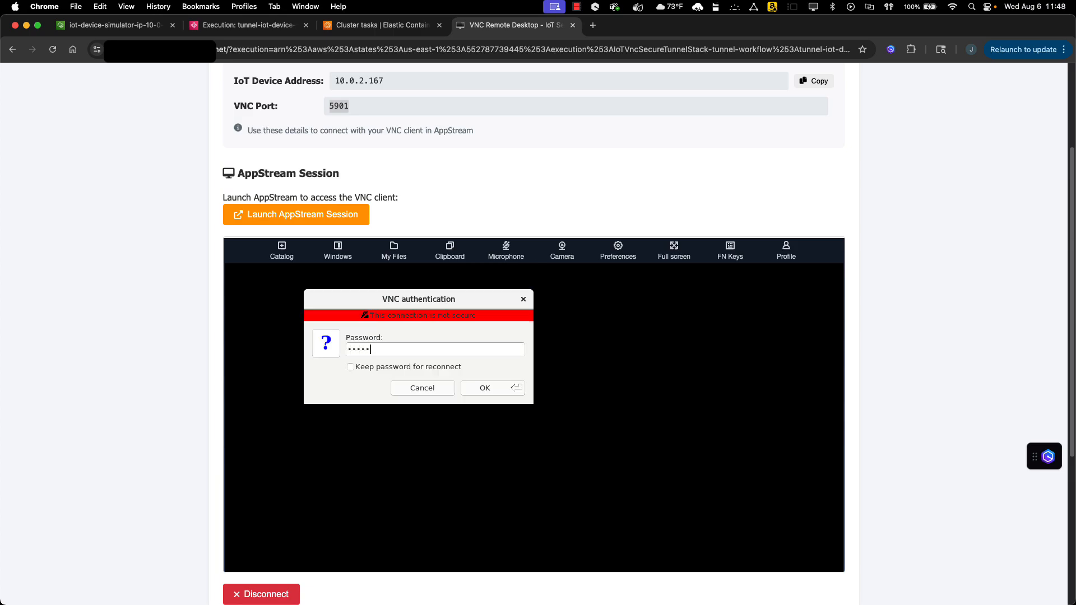
pyautogui.click(485, 388)
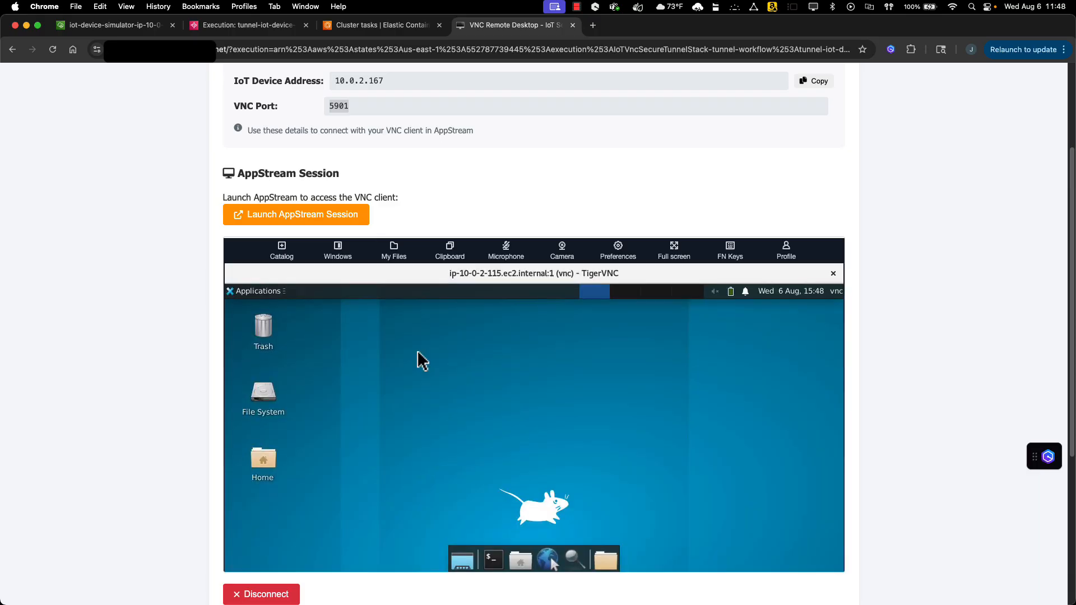
pyautogui.moveTo(401, 418)
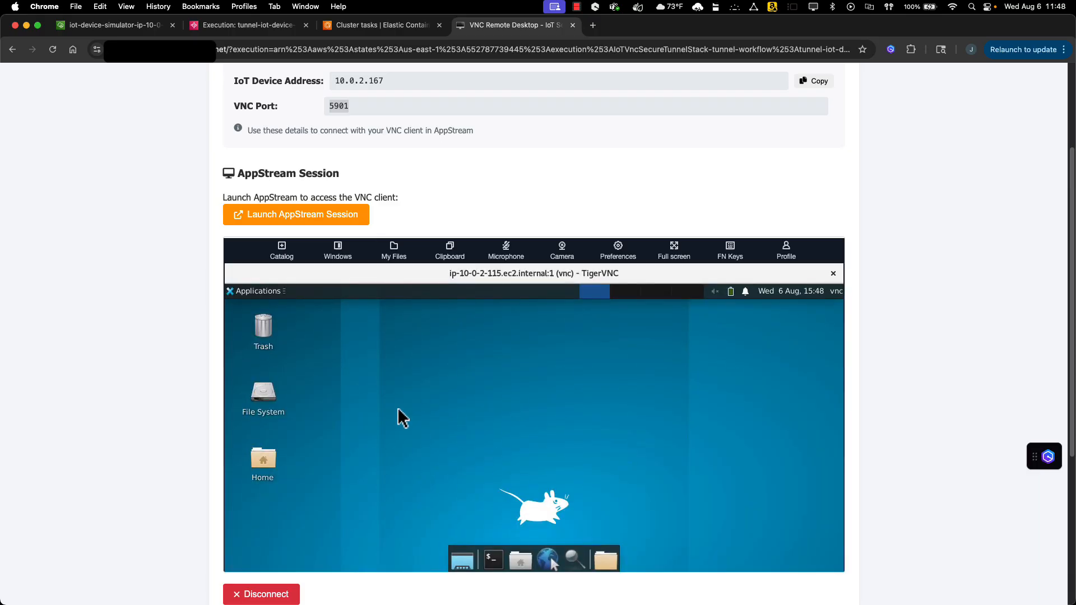
pyautogui.moveTo(346, 437)
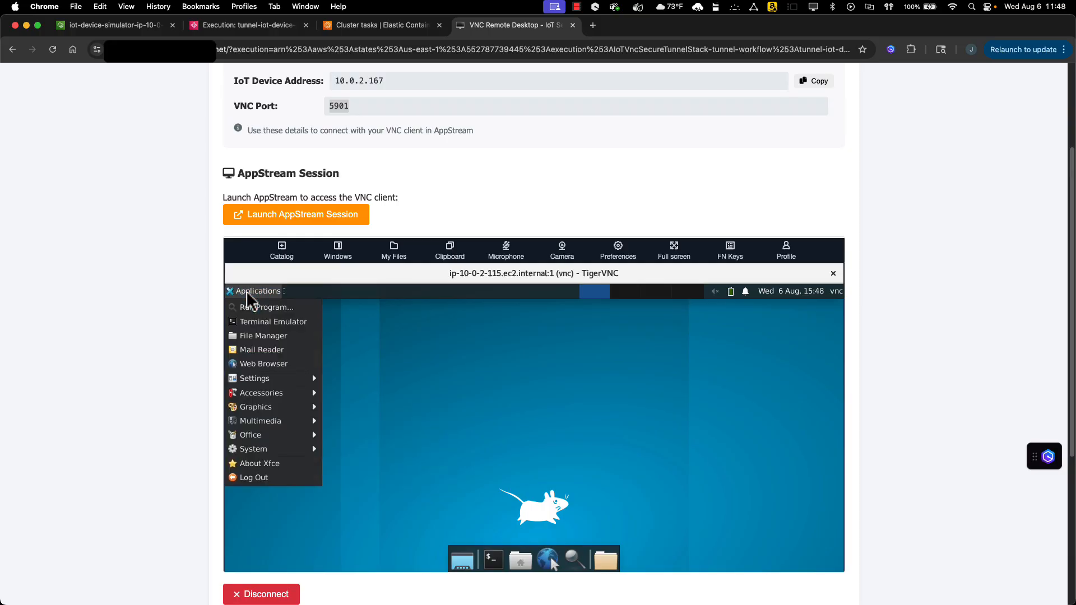
pyautogui.moveTo(255, 448)
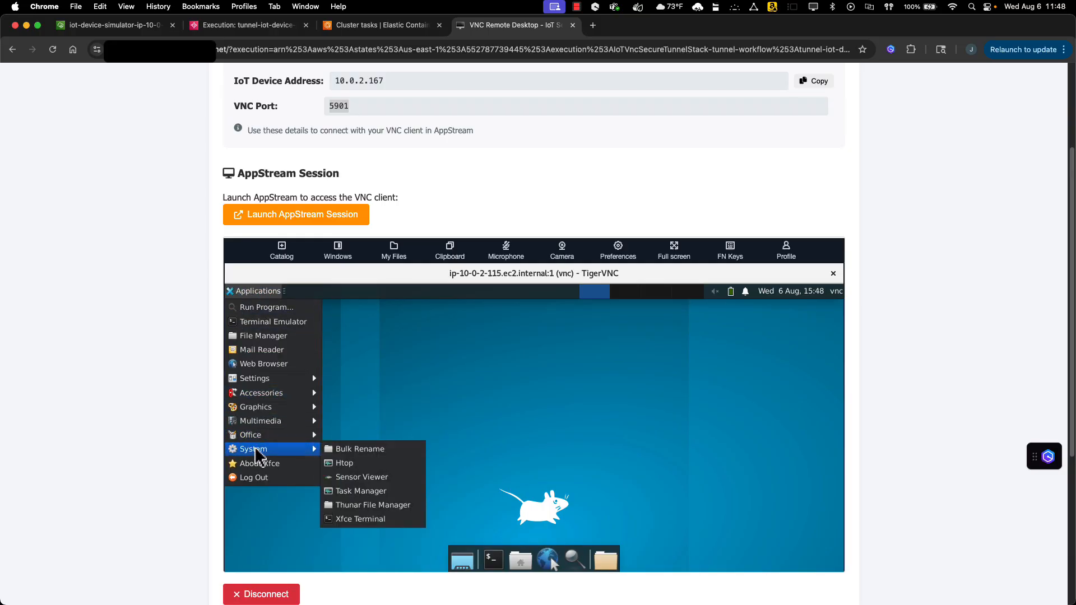
pyautogui.moveTo(259, 453)
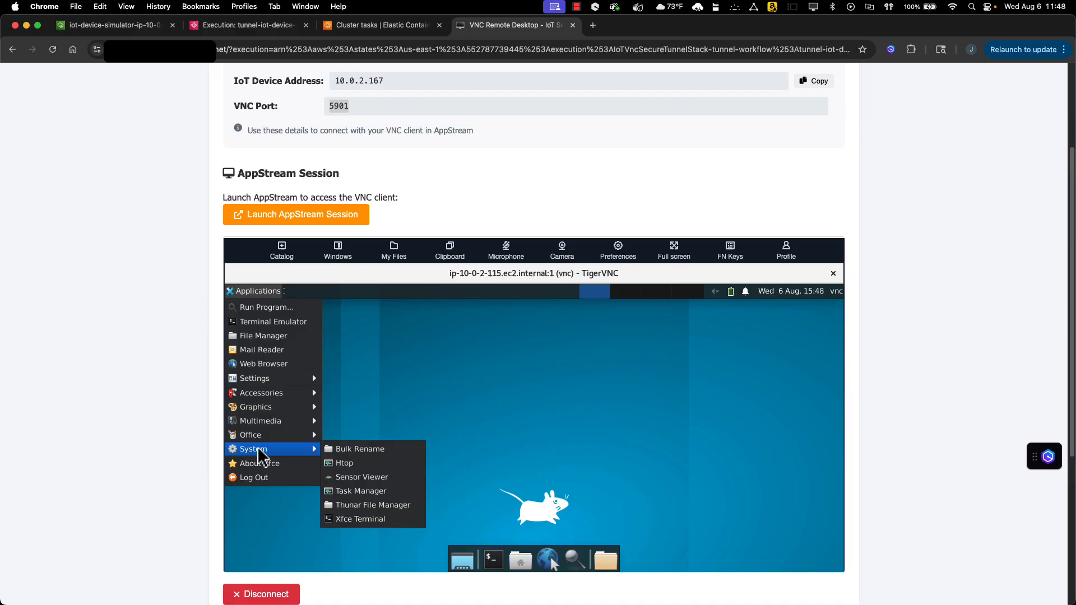
pyautogui.moveTo(267, 461)
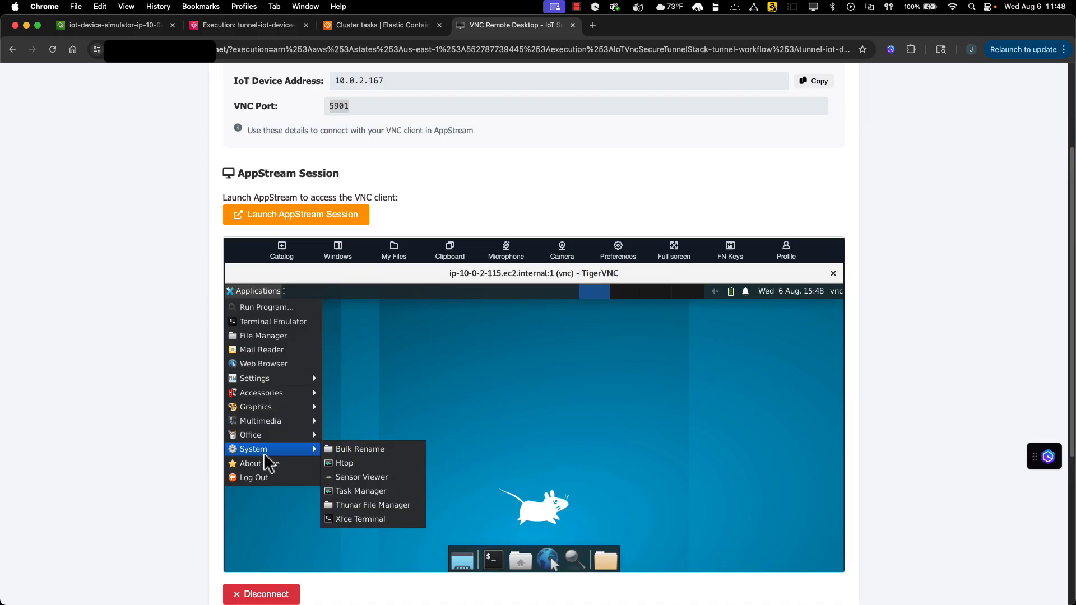